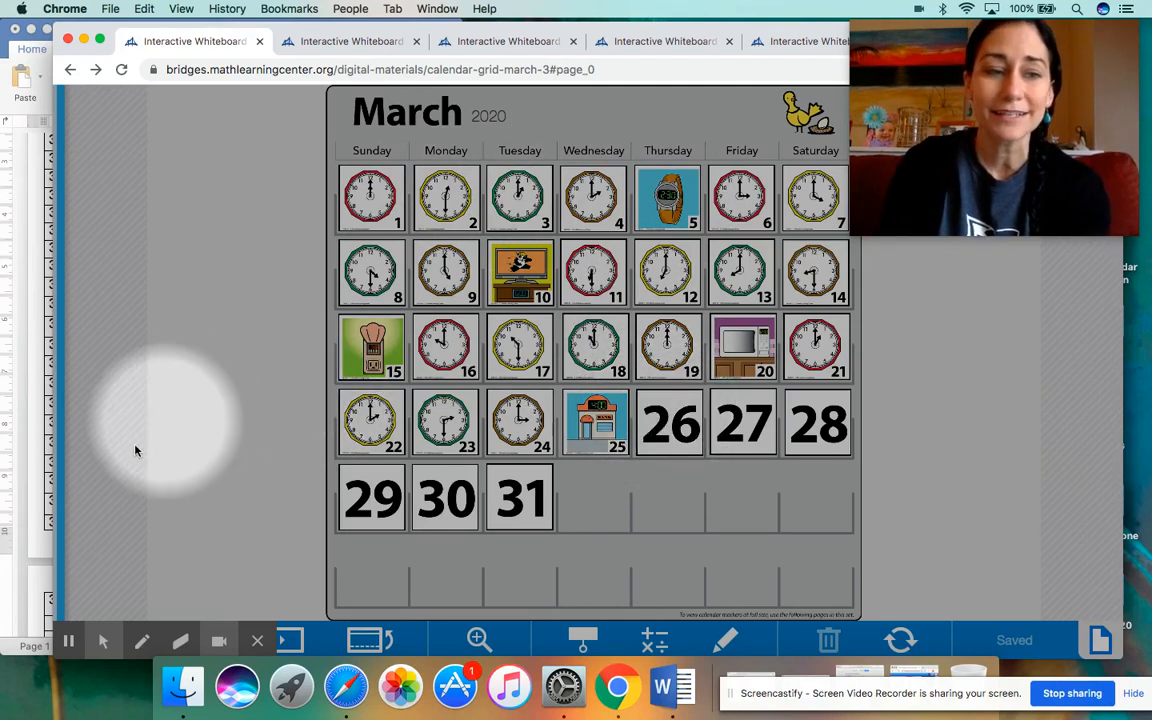
Zoom in on the calendar and flip the day 26 card to reveal its clock picture.
left_click(672, 686)
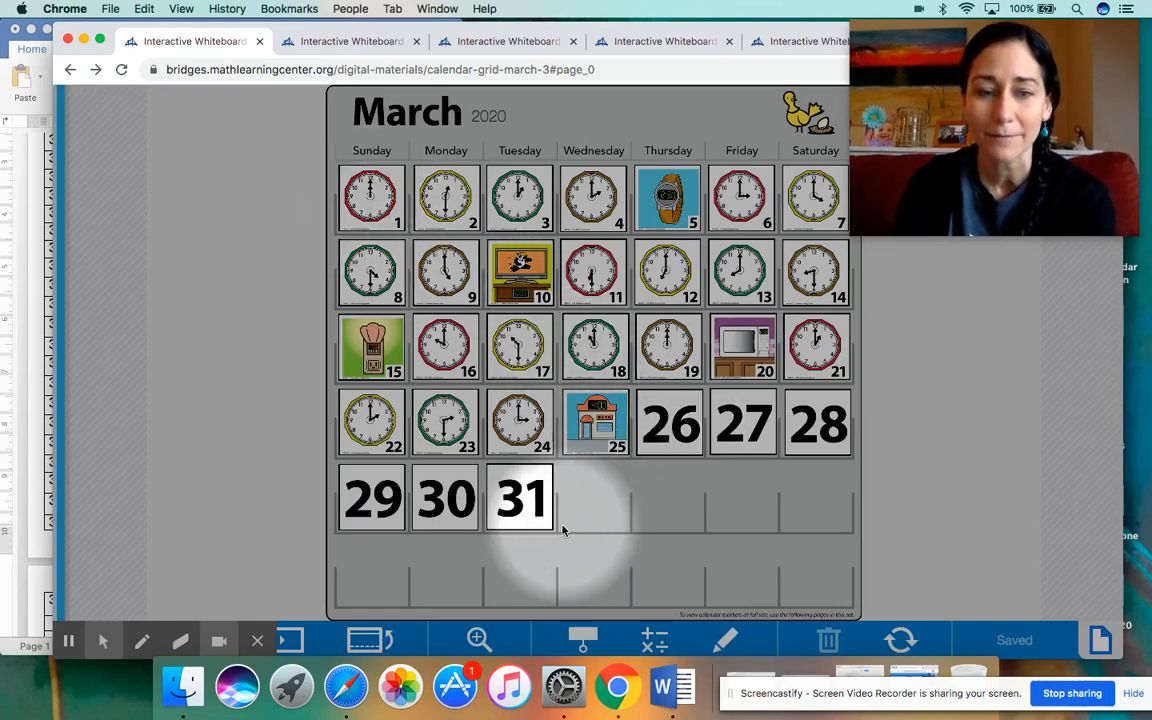
left_click(478, 640)
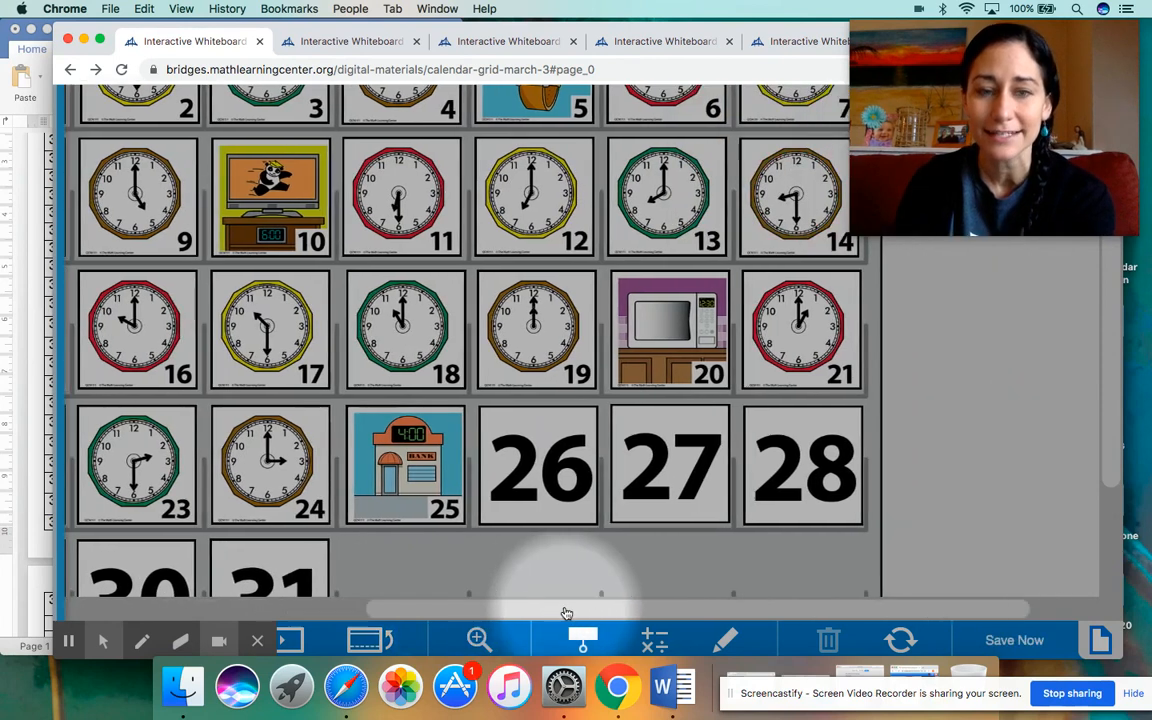
left_click(538, 465)
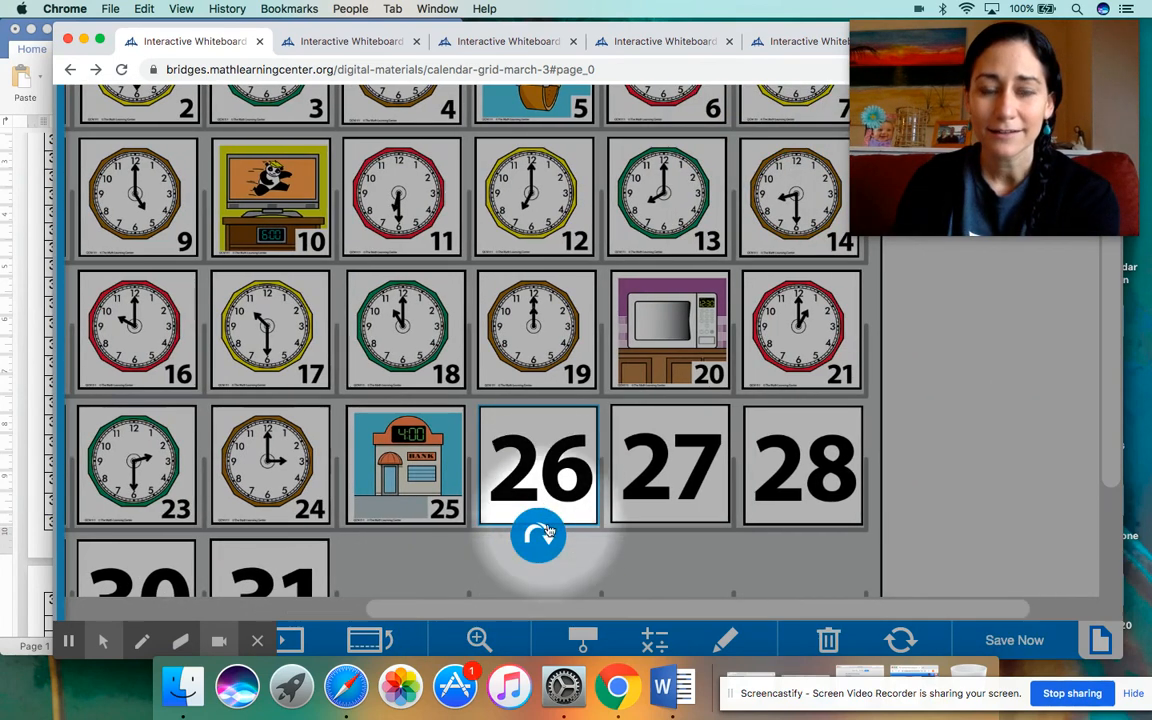
left_click(538, 465)
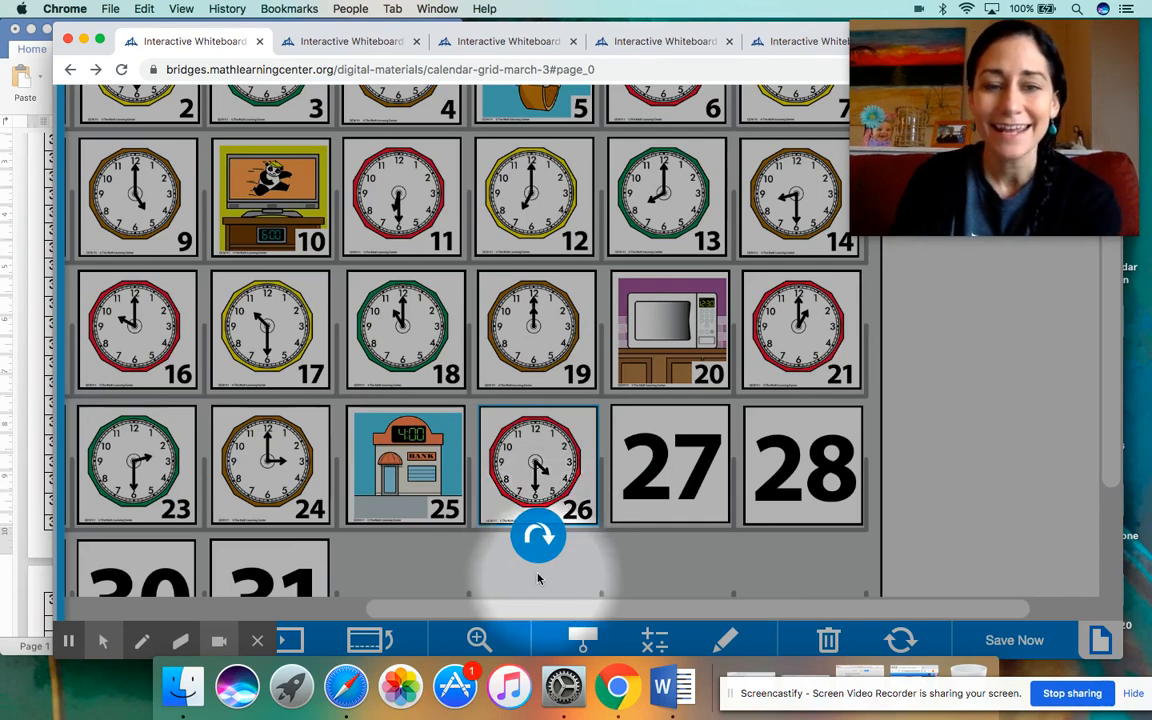
left_click(478, 640)
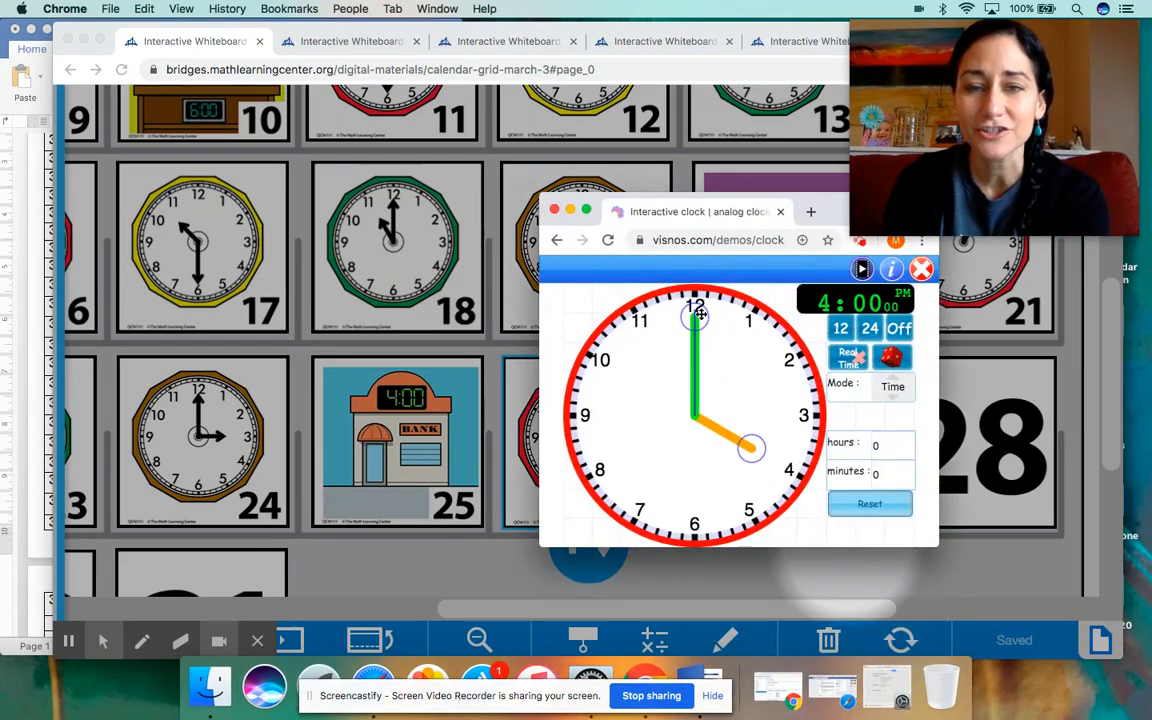
mouse_move(752, 470)
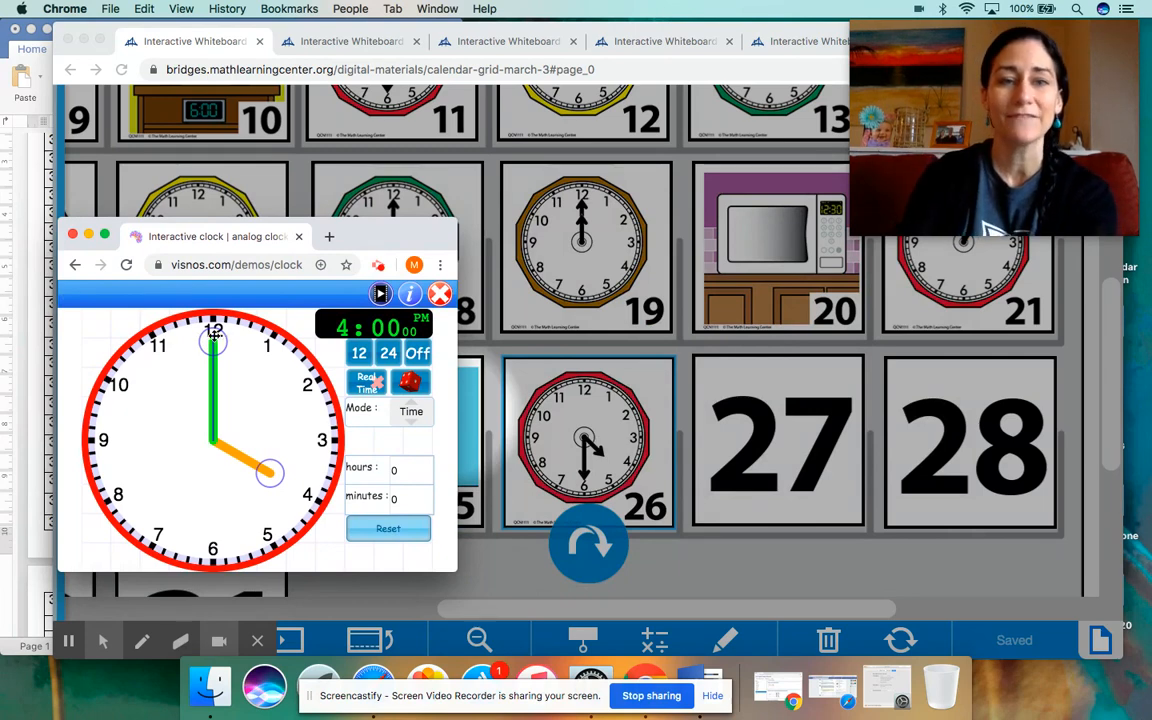
Drag the green minute hand from the 12 round to the 6.
left_click_drag(213, 340, 300, 388)
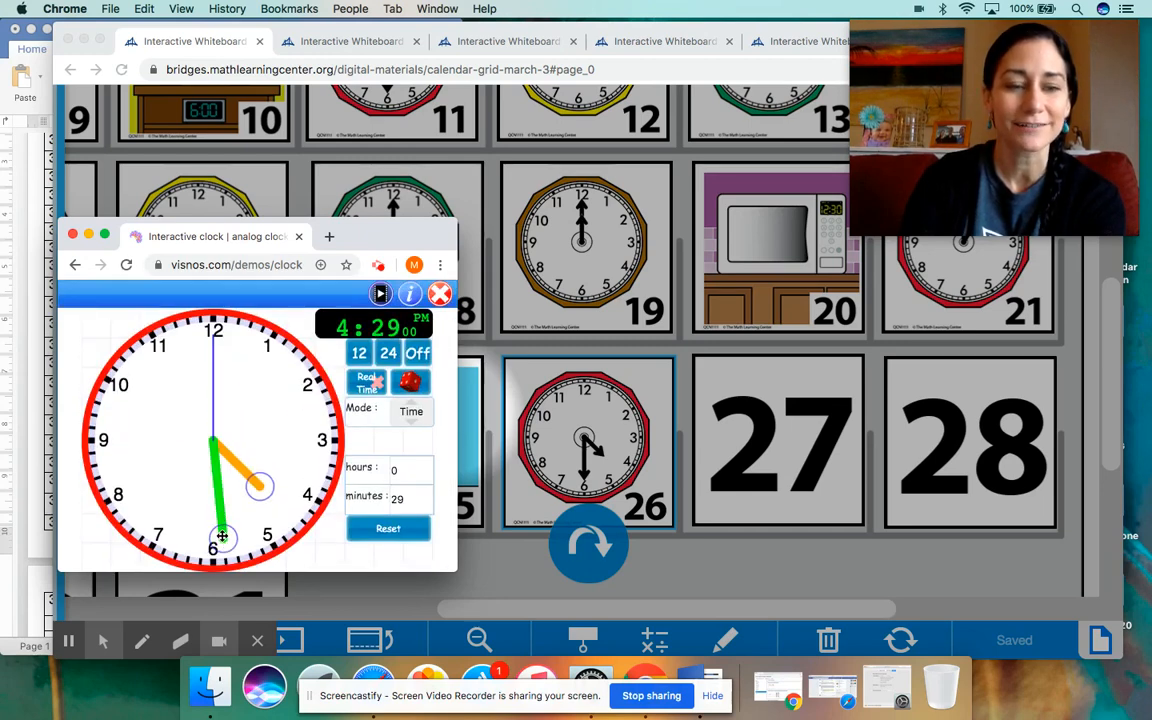
left_click_drag(222, 537, 213, 542)
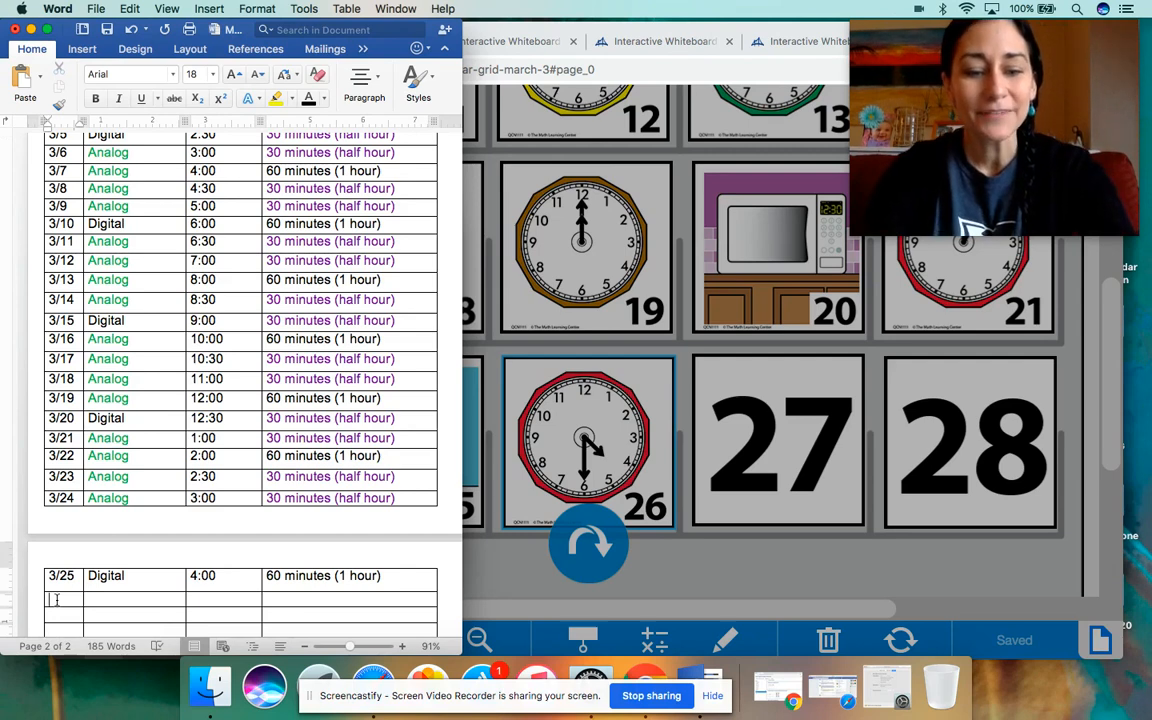
Log a 3/26 row: Analog, 4:30, 30 minutes (half hour), then return to the whiteboard.
type("3/26")
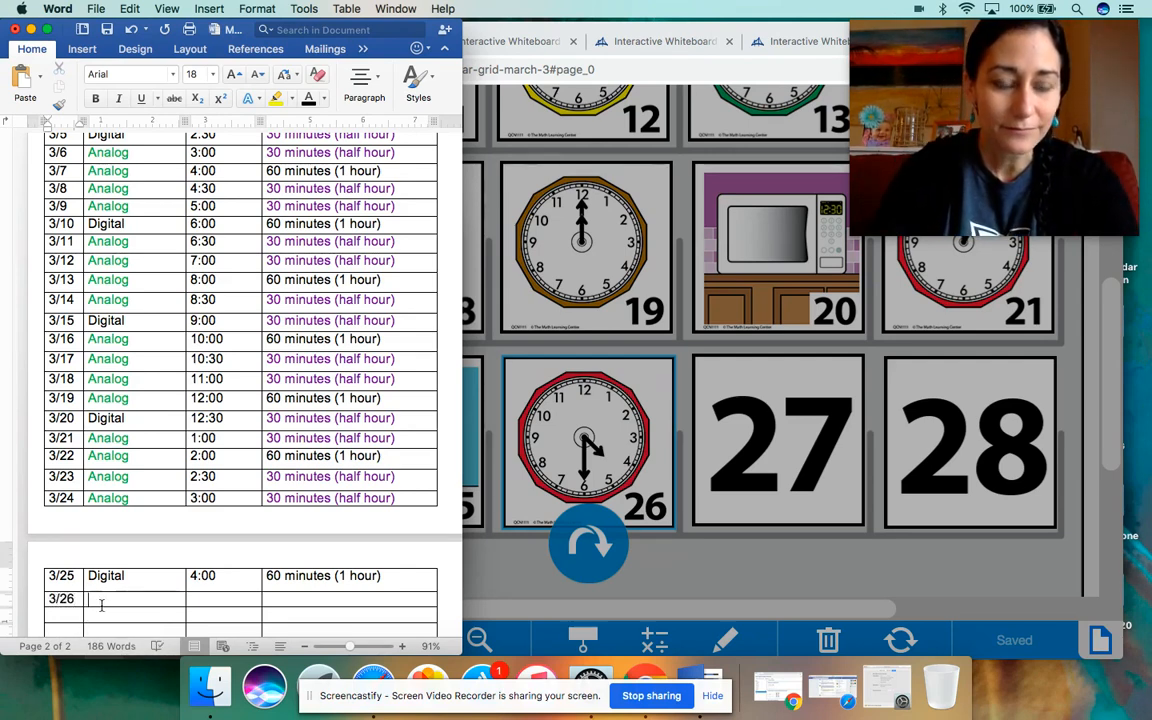
type("Analog")
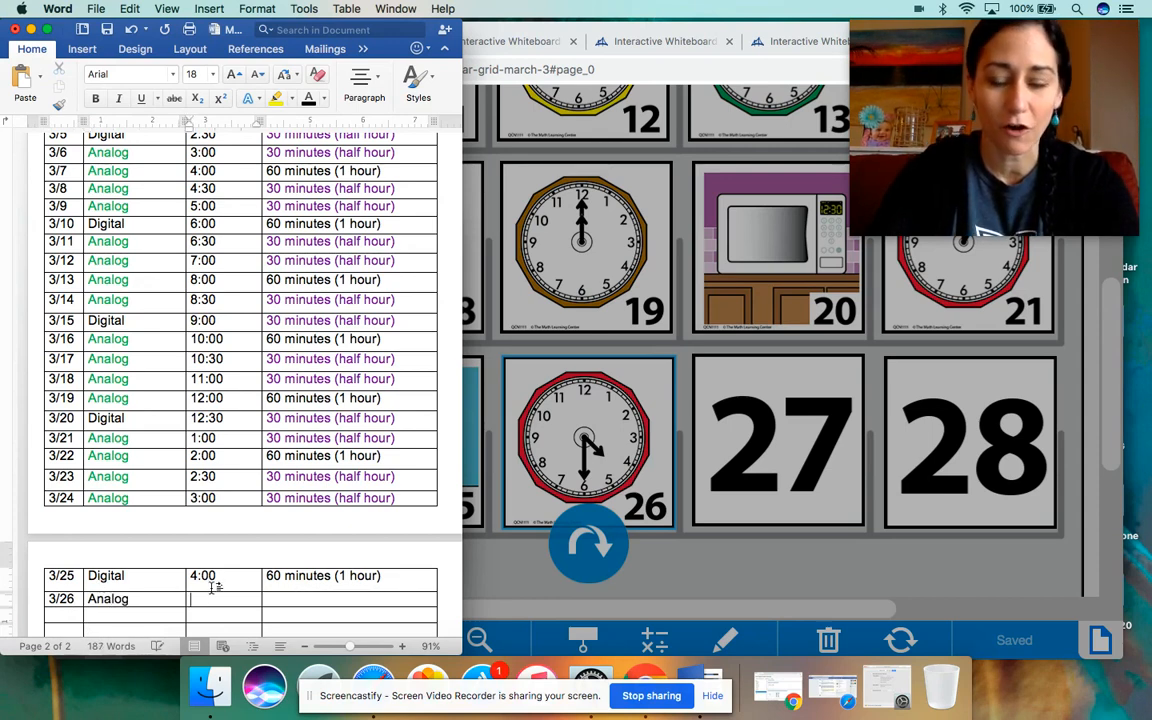
type("4")
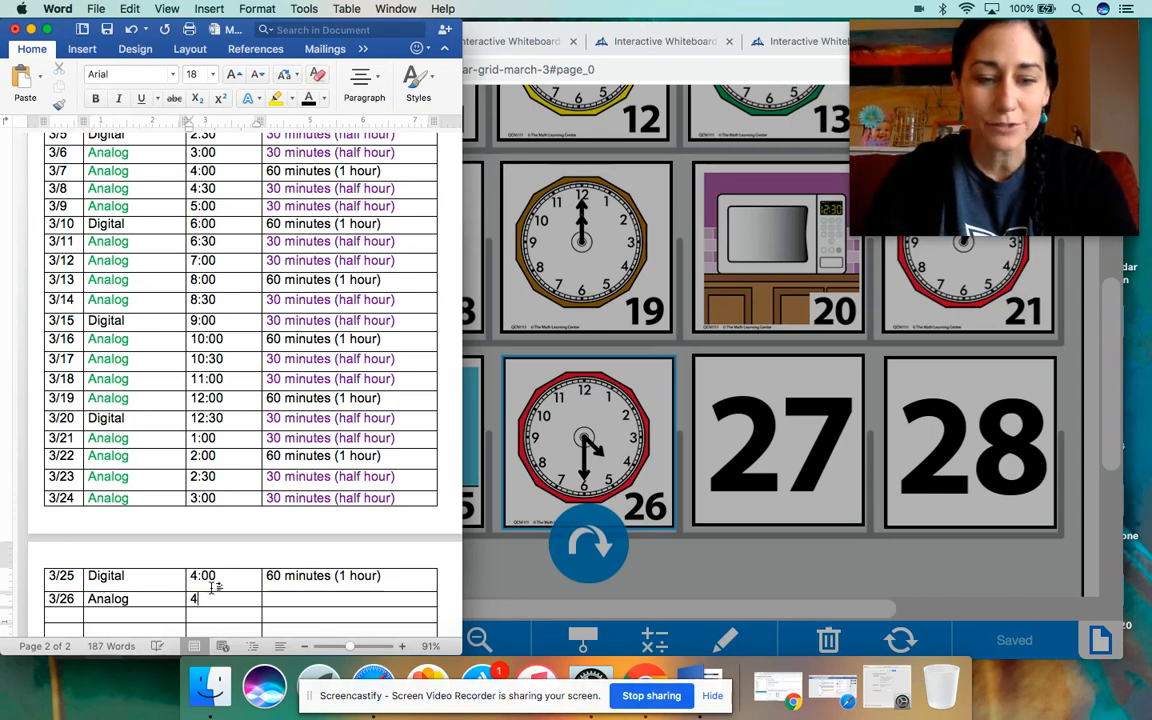
type(":30")
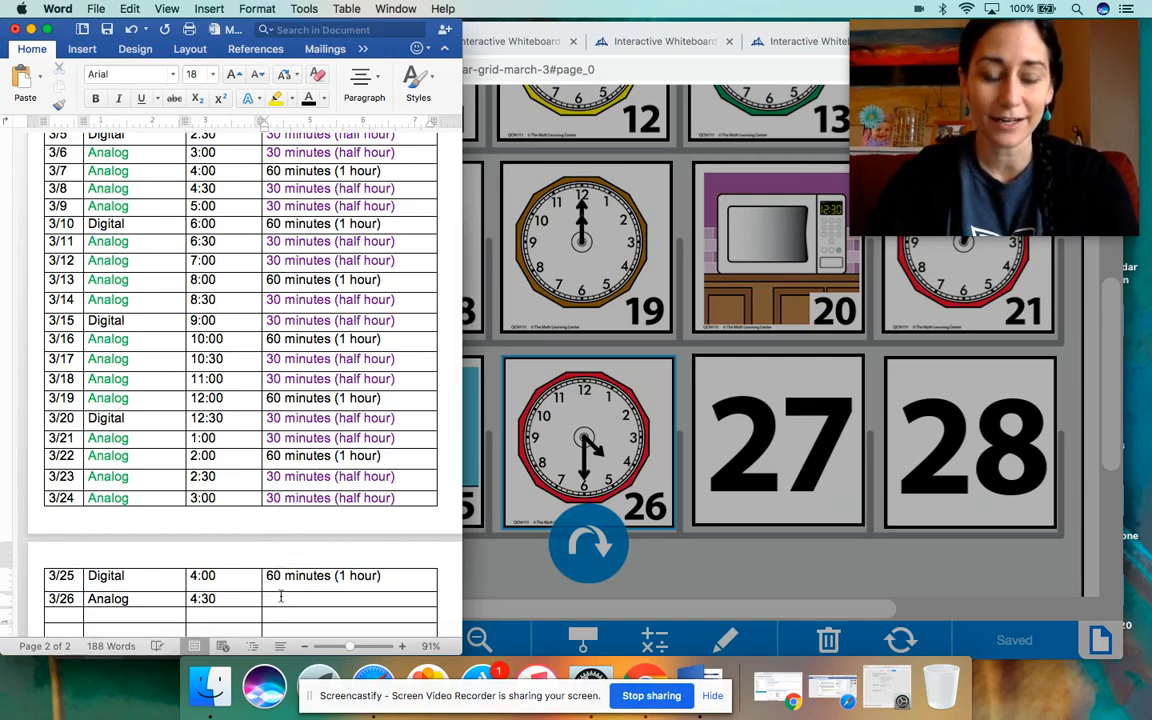
type("30 minutes")
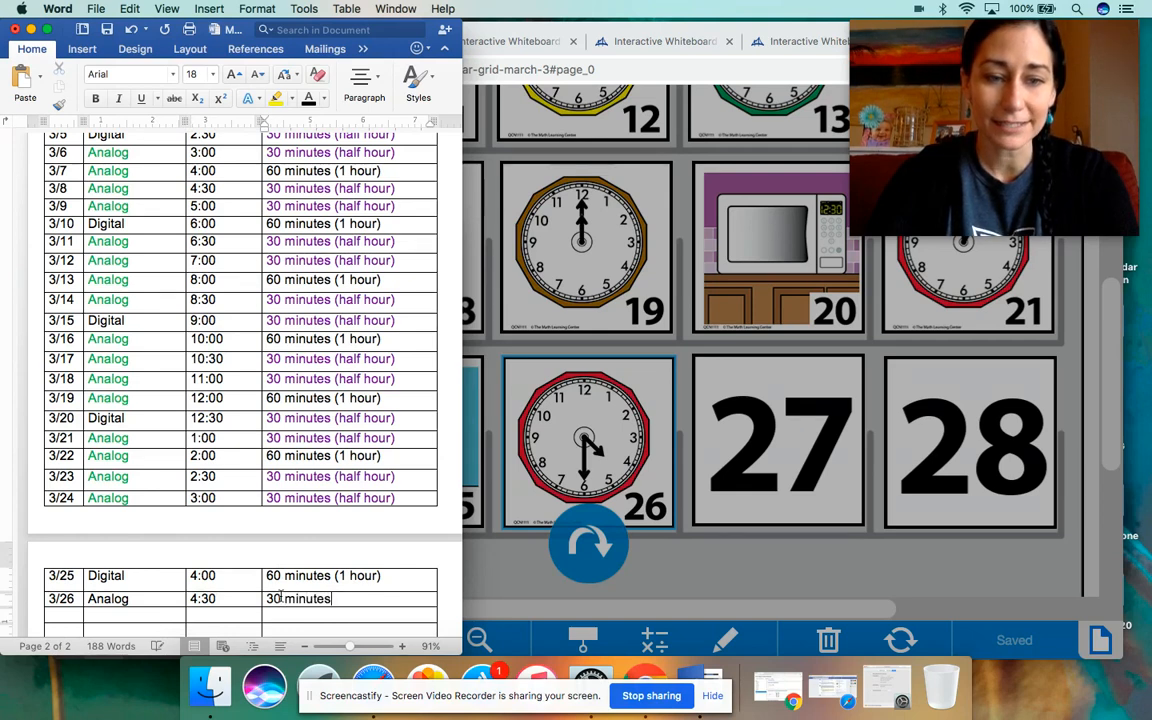
type("(")
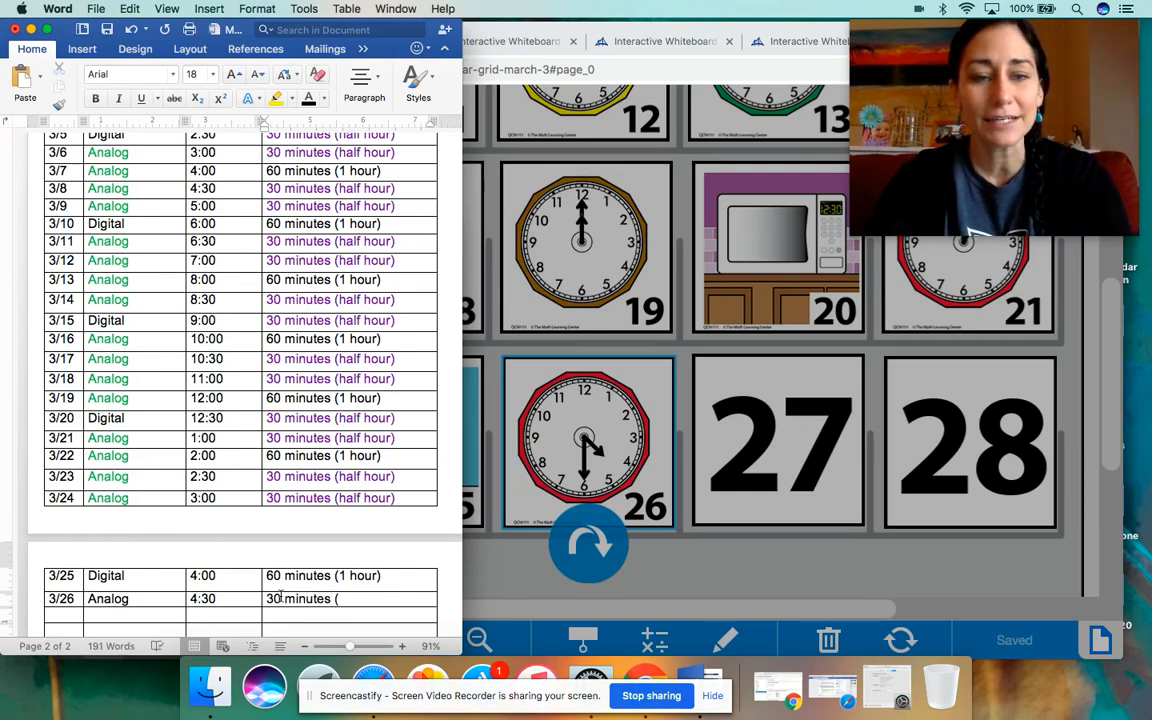
type("half hour")
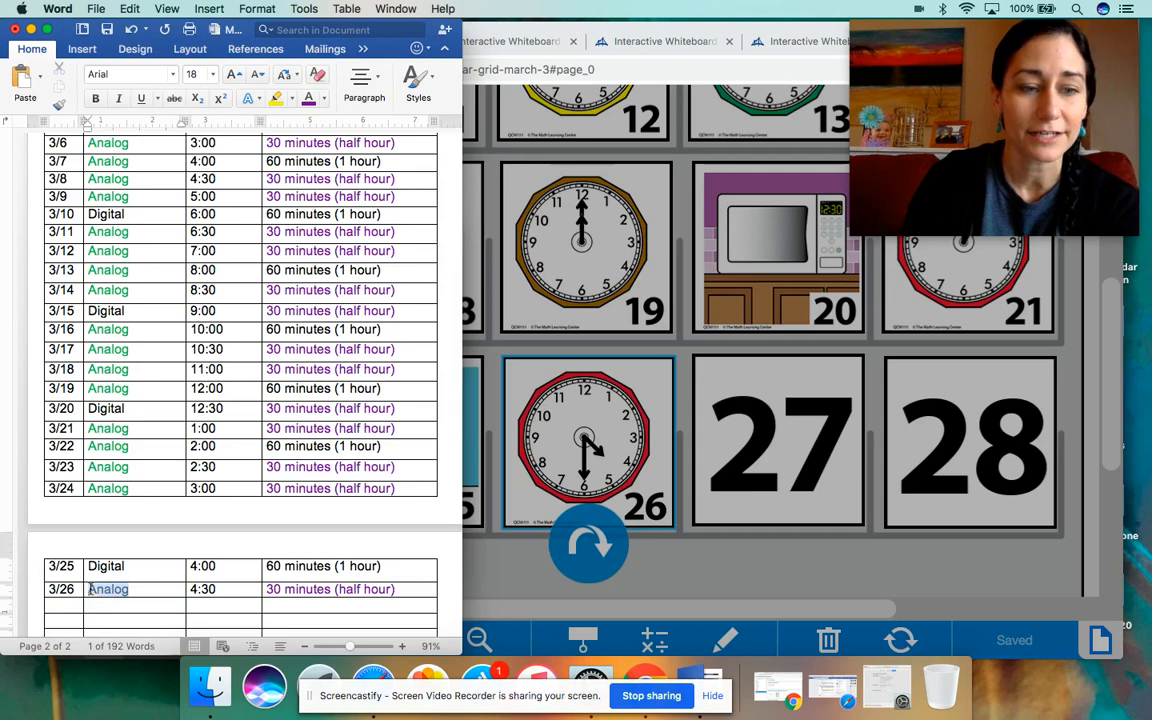
left_click(325, 98)
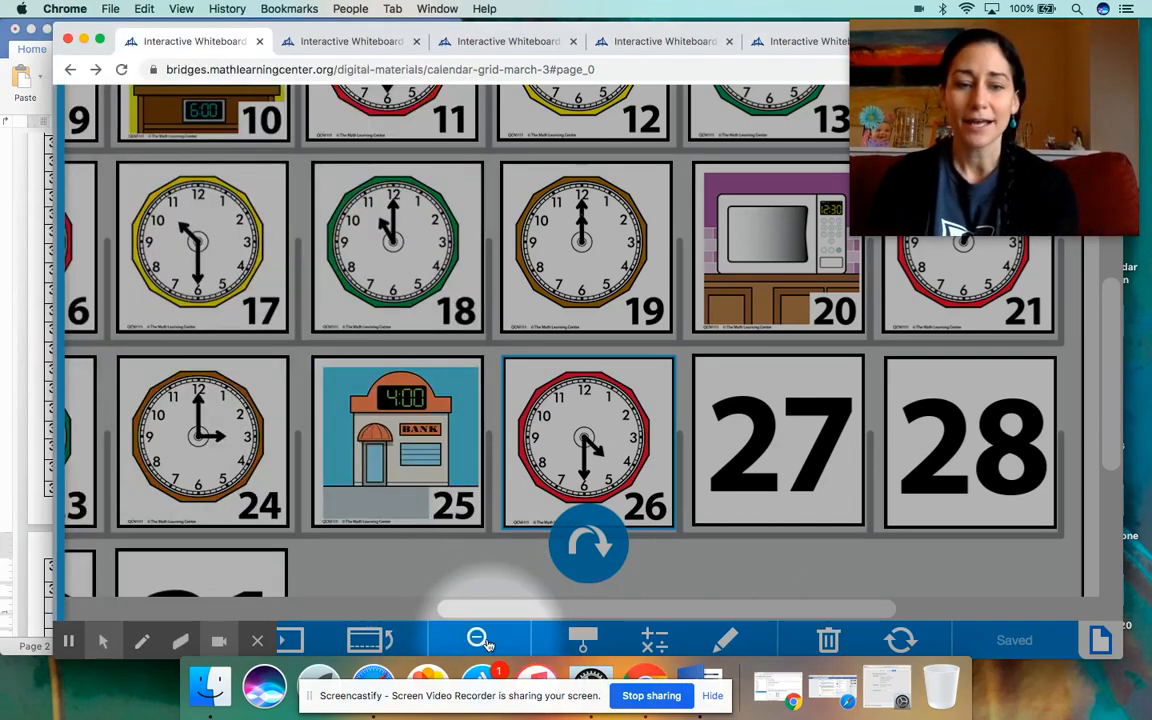
On the Days in School chart, add a green tally square and change the 6 to 7.
left_click(477, 640)
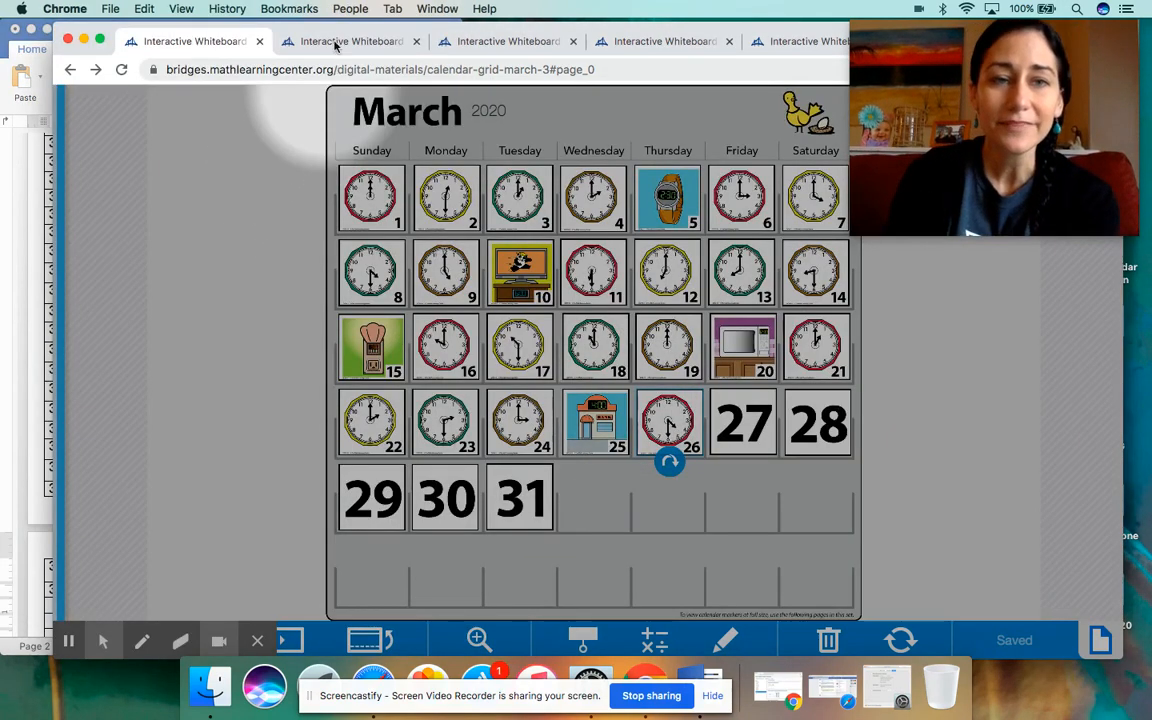
left_click(350, 41)
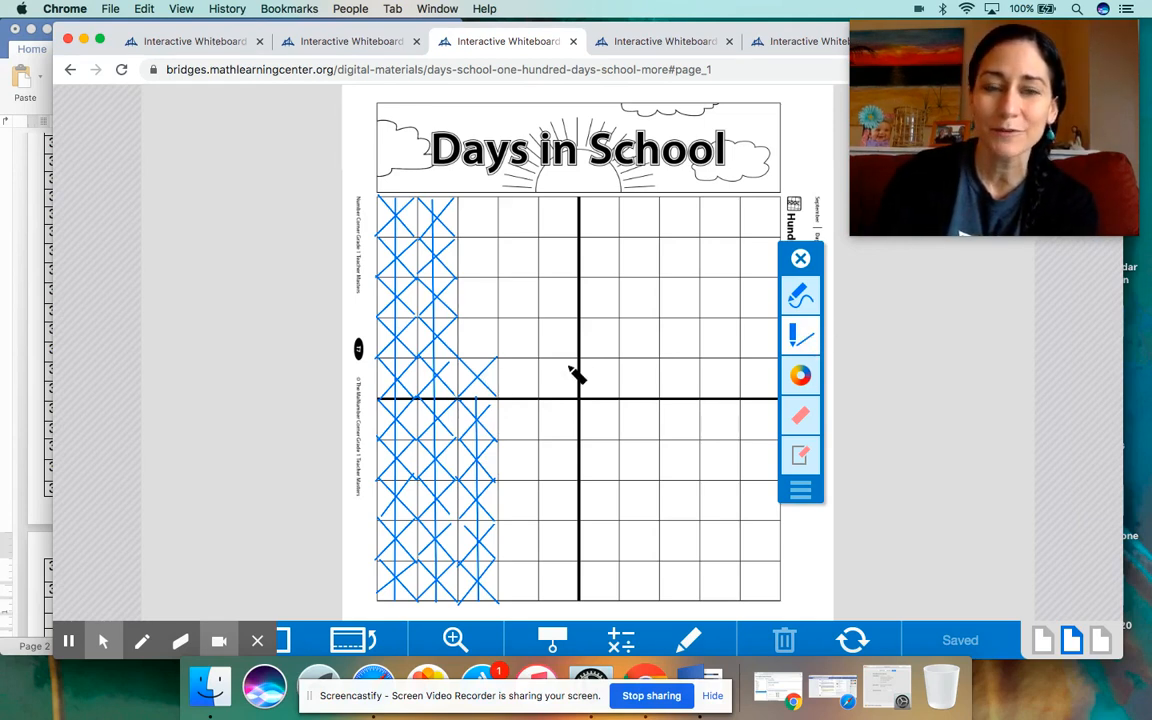
left_click_drag(455, 325, 505, 375)
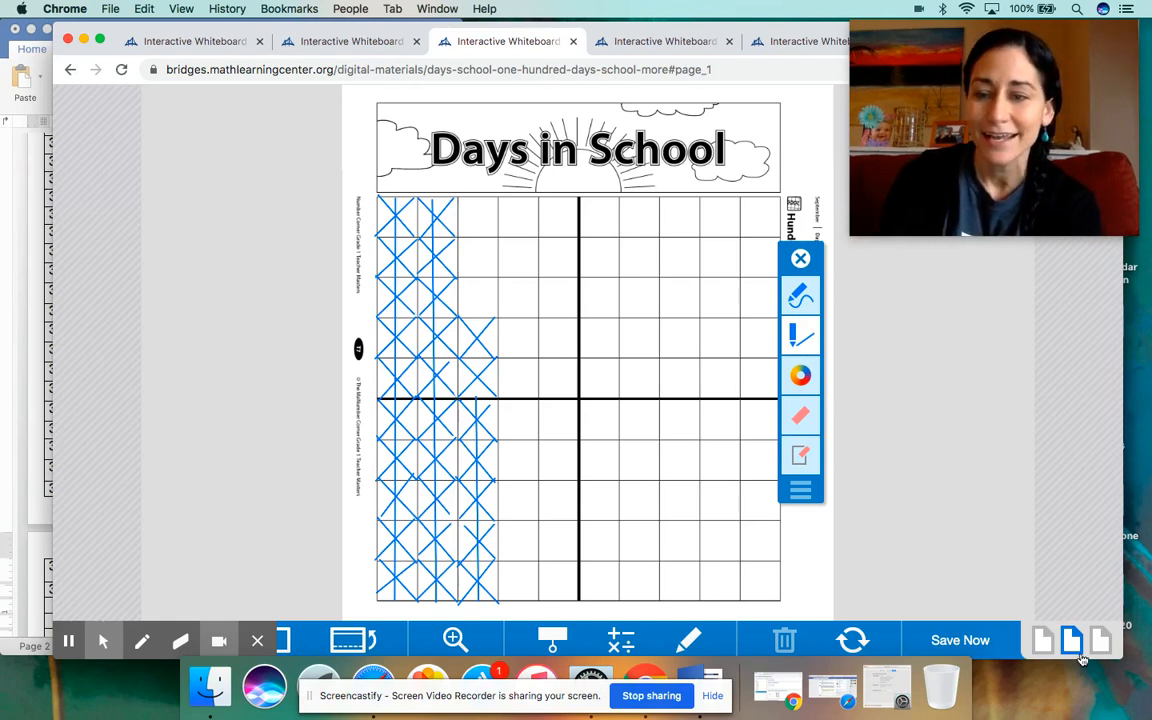
left_click(1100, 641)
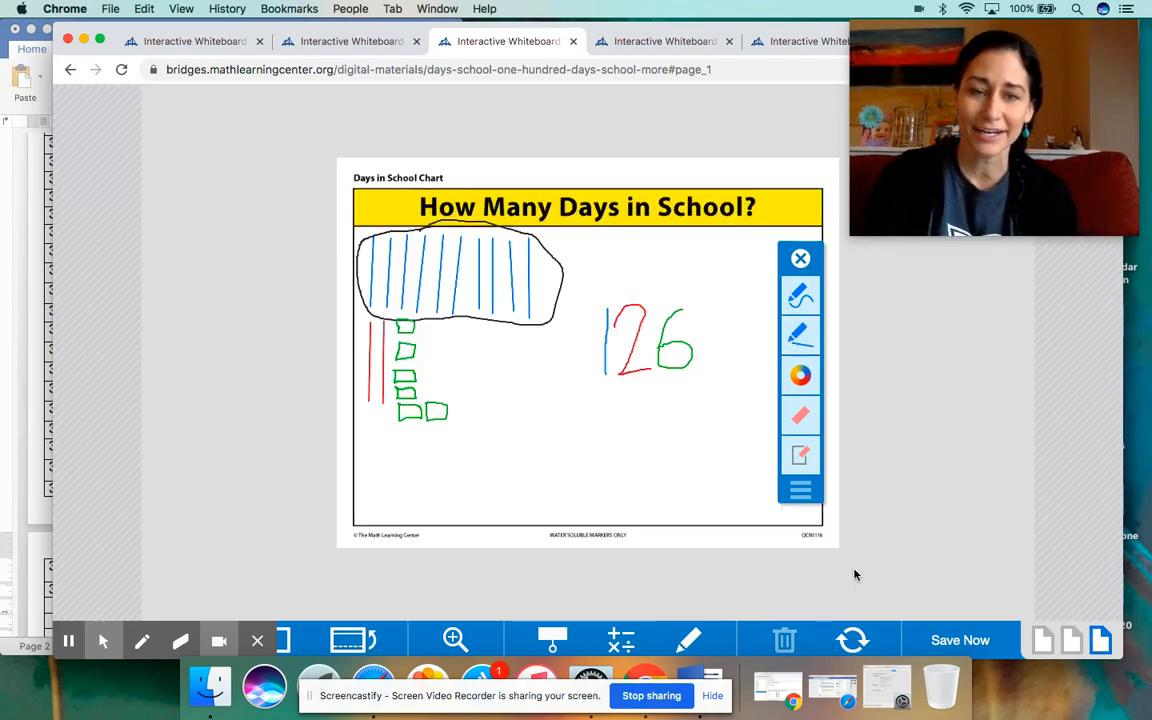
left_click(959, 640)
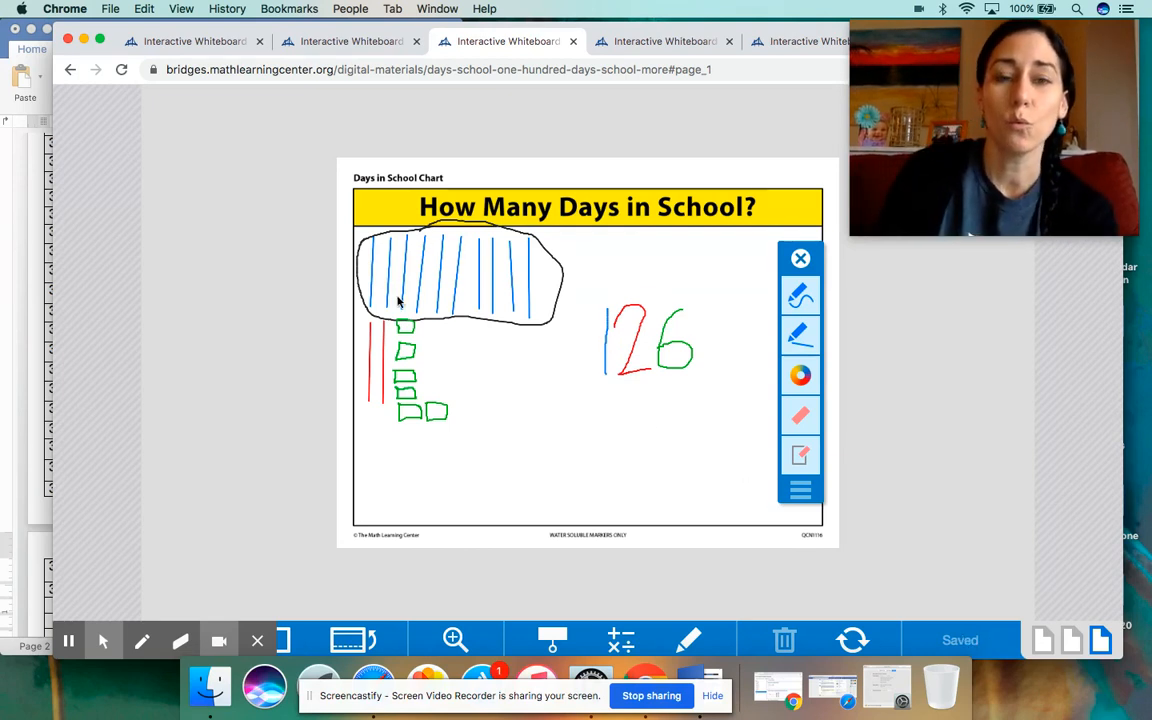
mouse_move(640, 375)
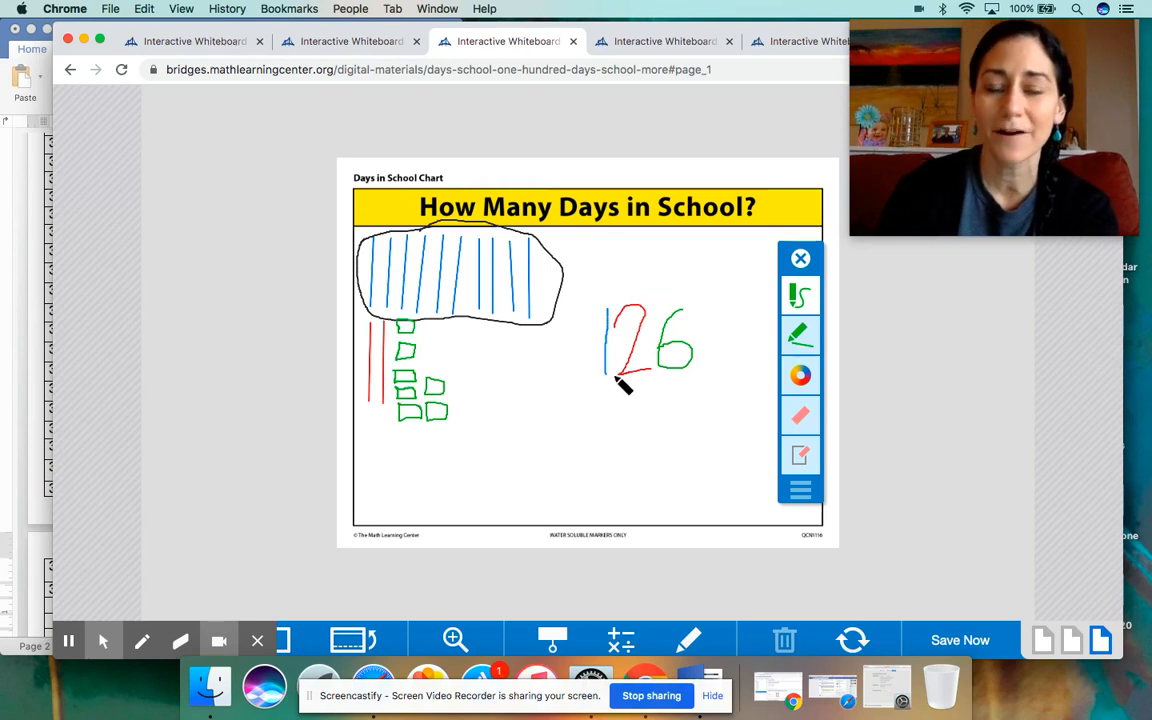
left_click(959, 640)
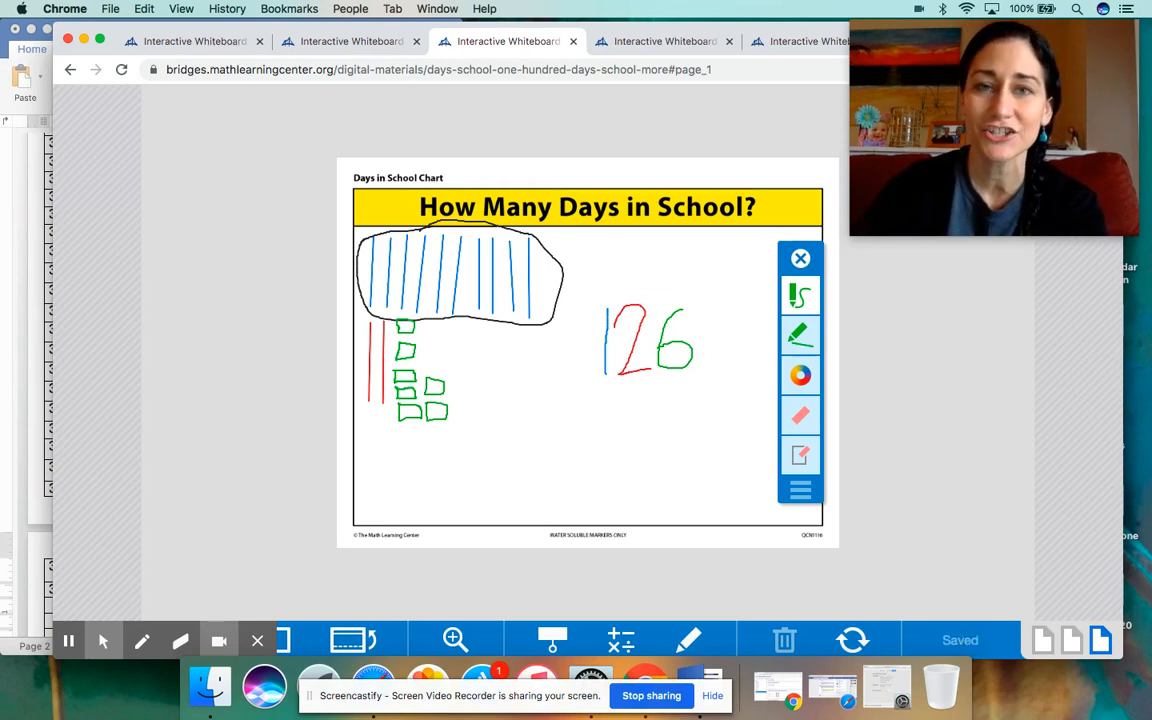
mouse_move(588, 283)
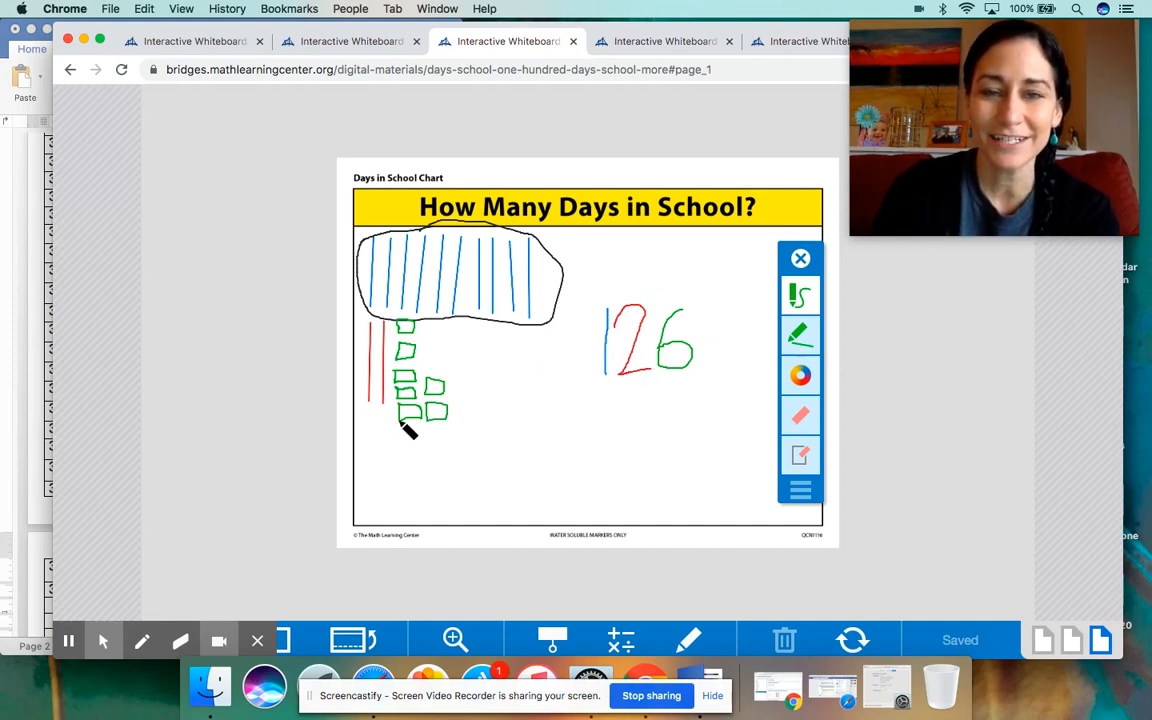
mouse_move(500, 398)
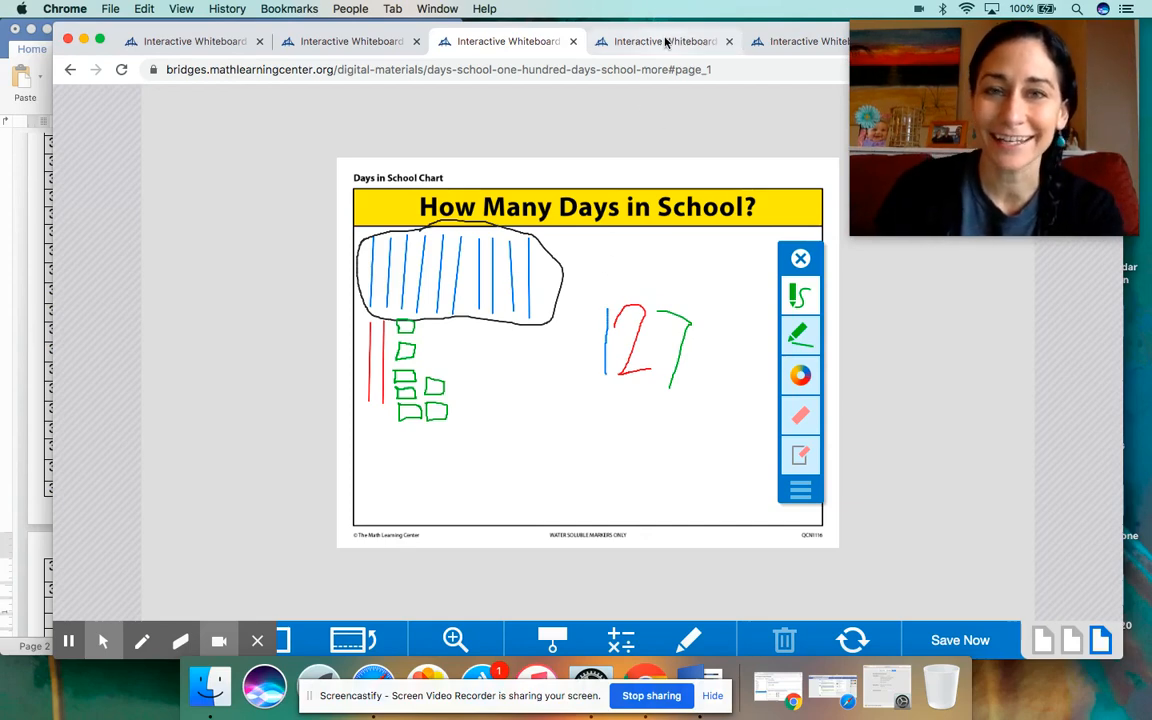
left_click(663, 41)
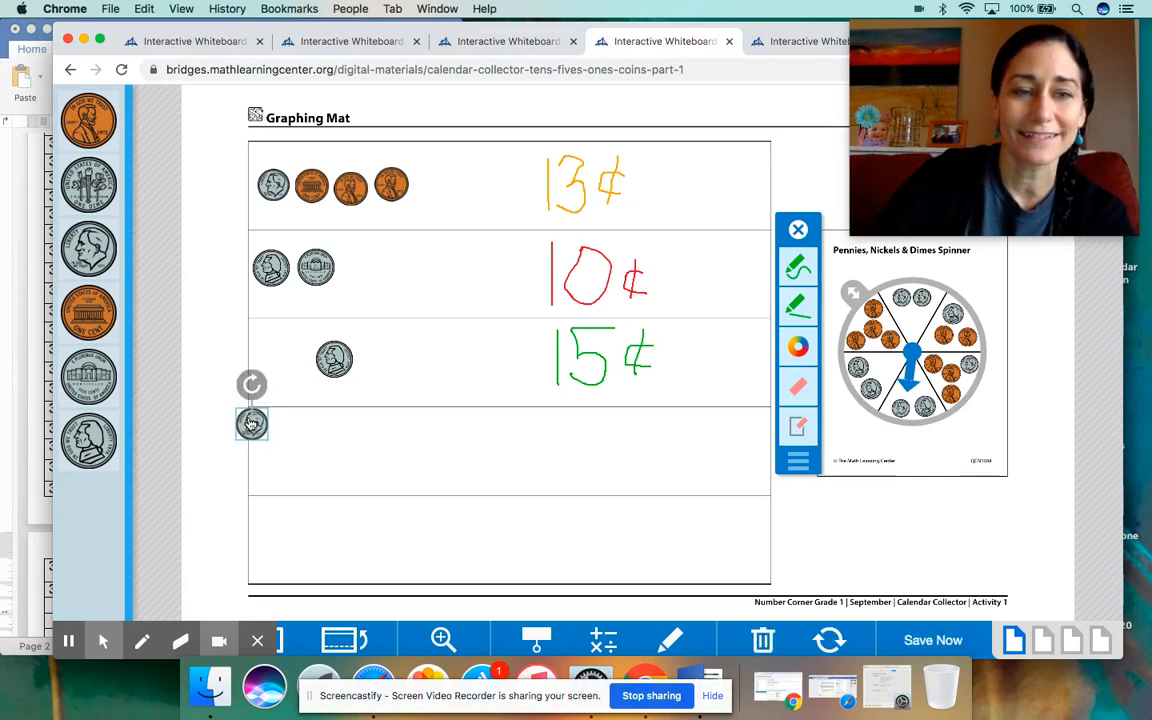
Drag two nickels into row 4 of the Graphing Mat, then show the Penny Poem page.
left_click_drag(251, 423, 245, 448)
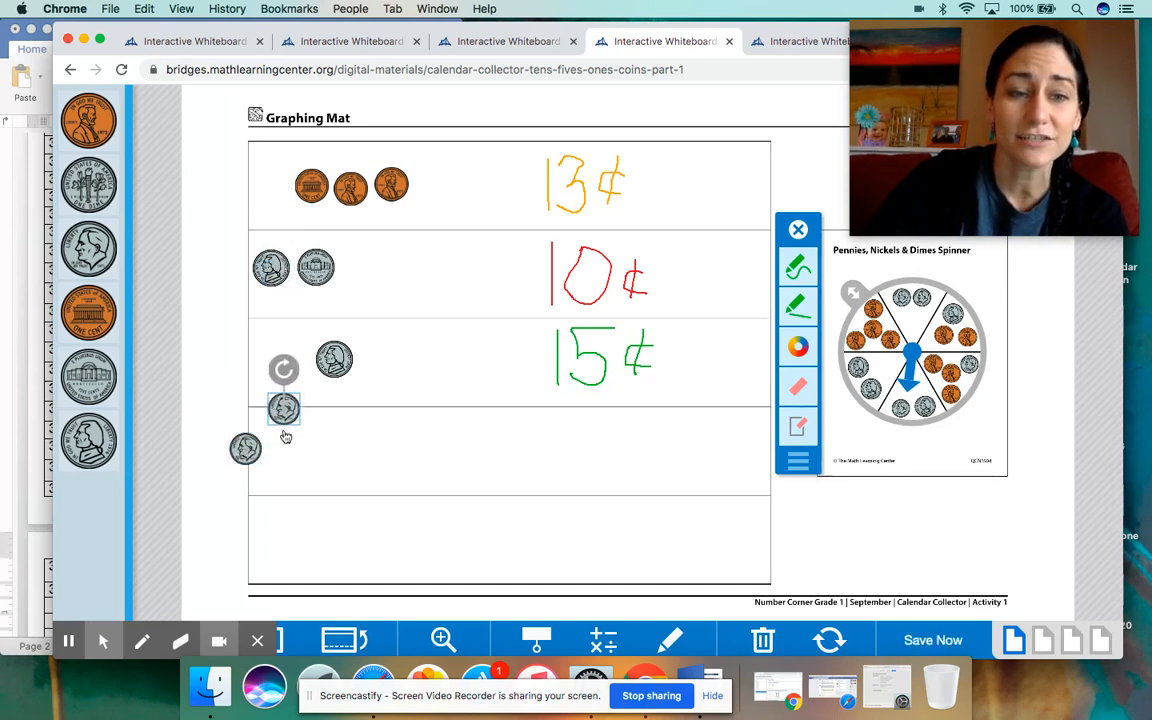
left_click_drag(283, 408, 288, 449)
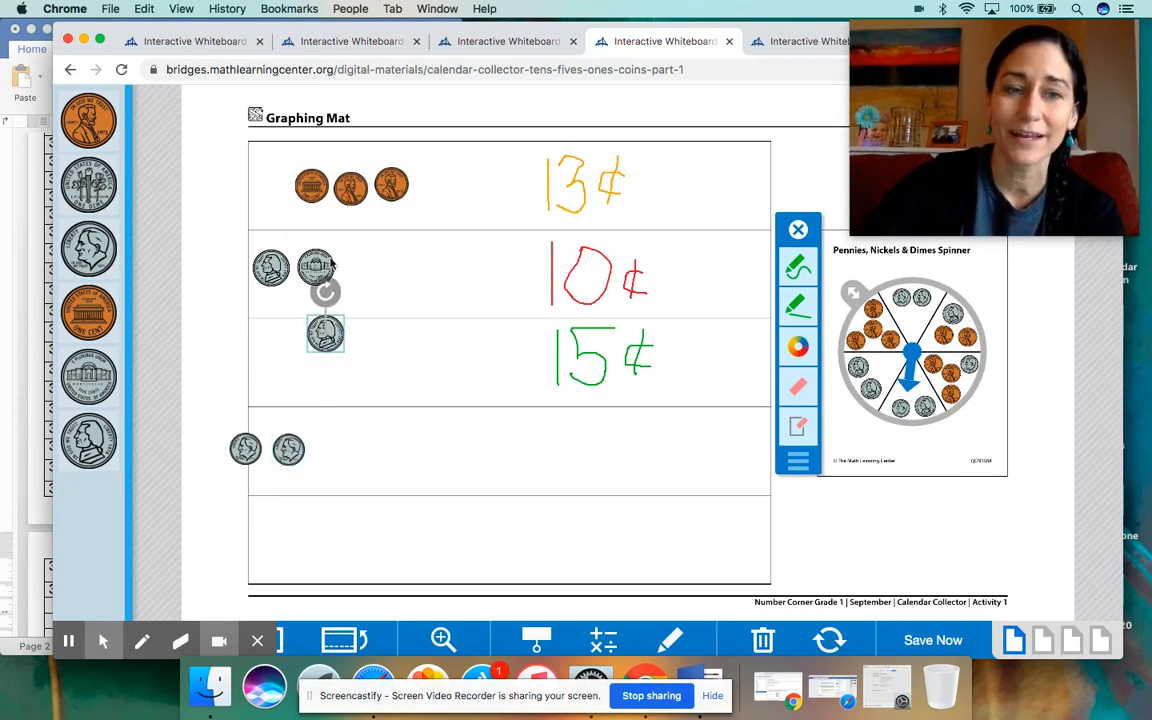
left_click(932, 640)
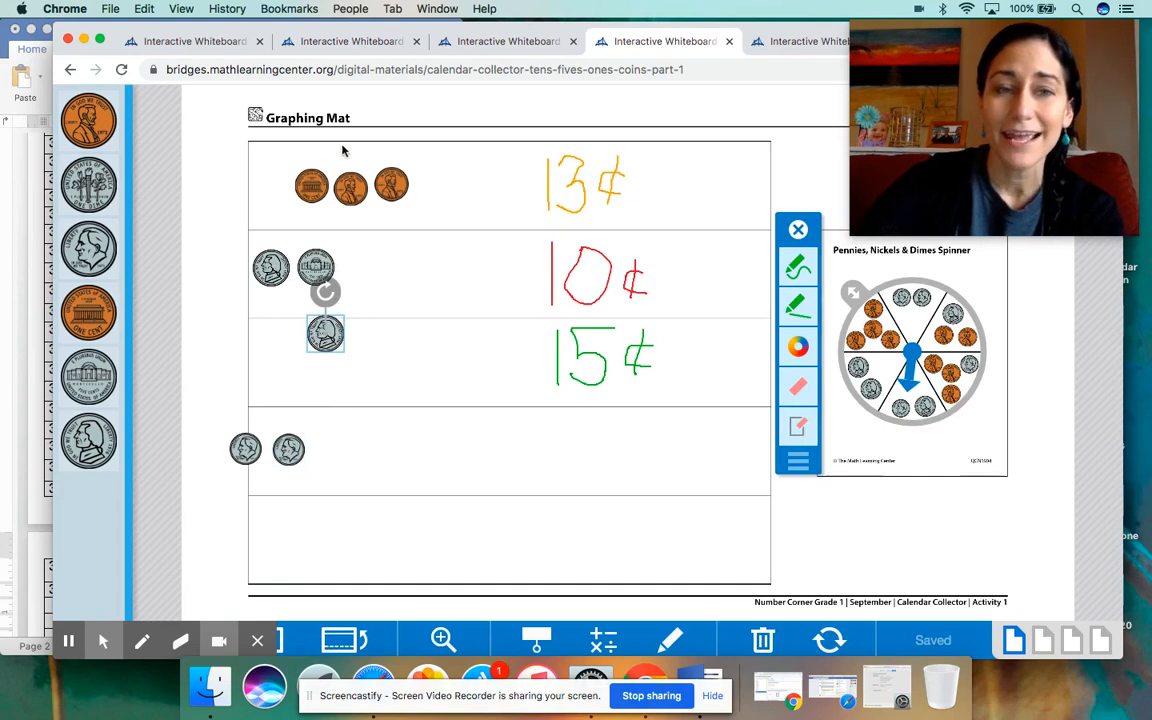
mouse_move(975, 615)
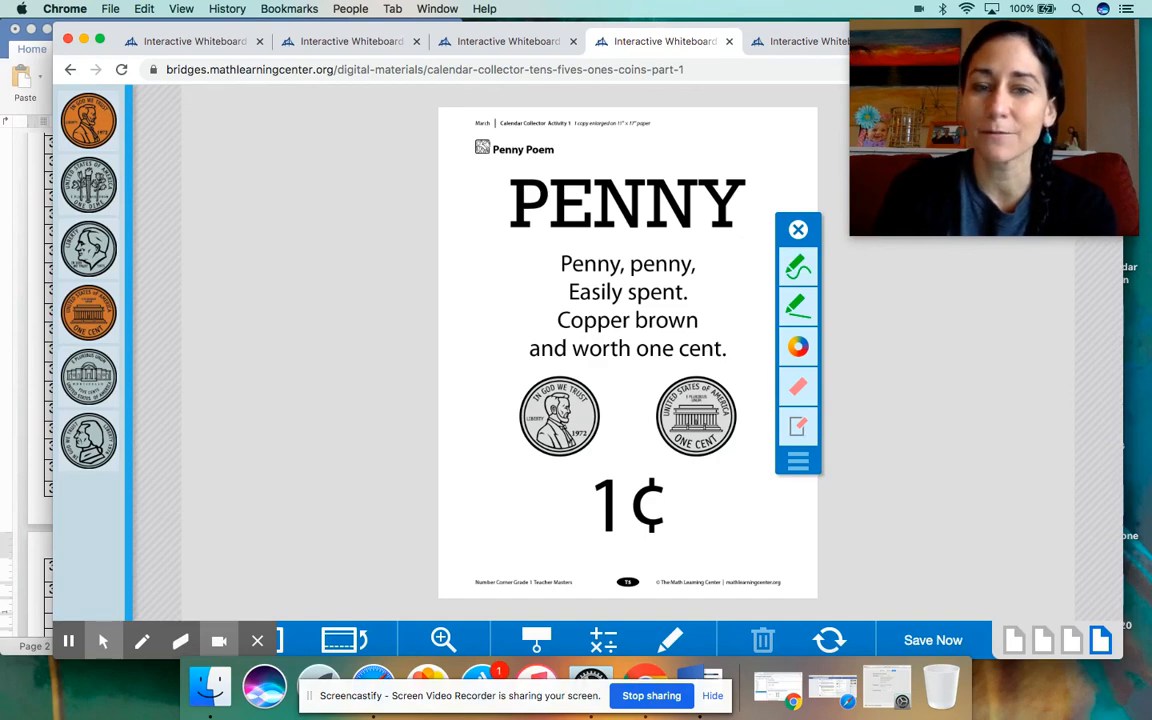
left_click(932, 640)
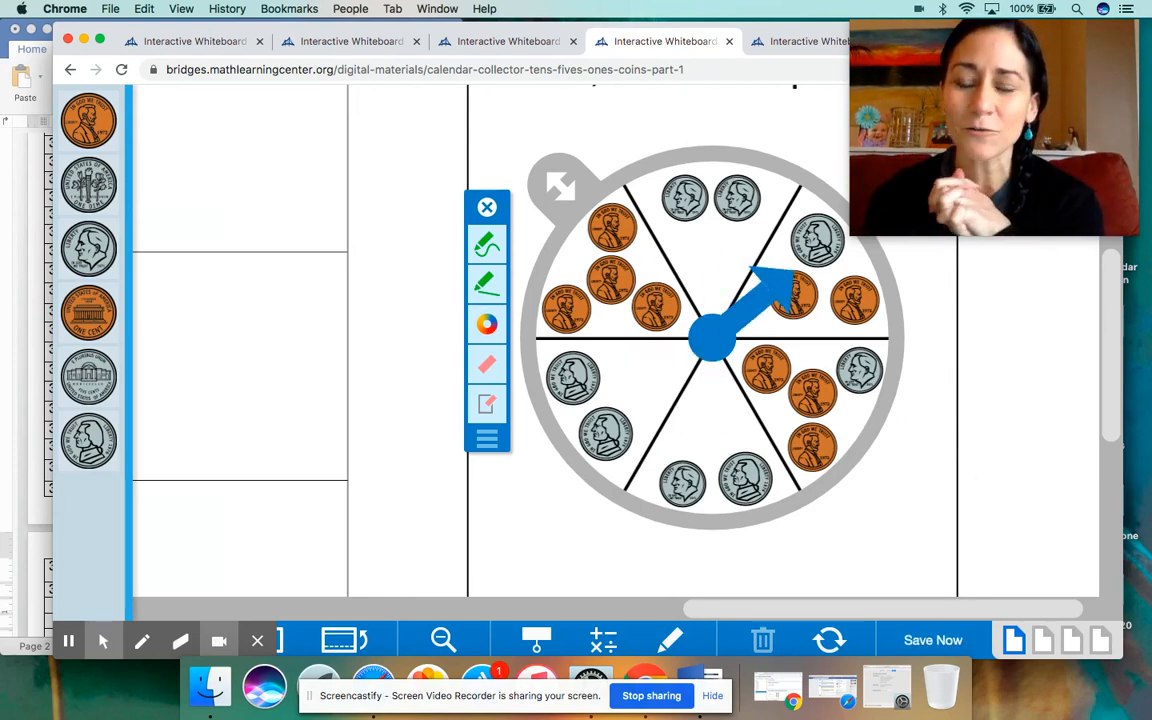
mouse_move(561, 243)
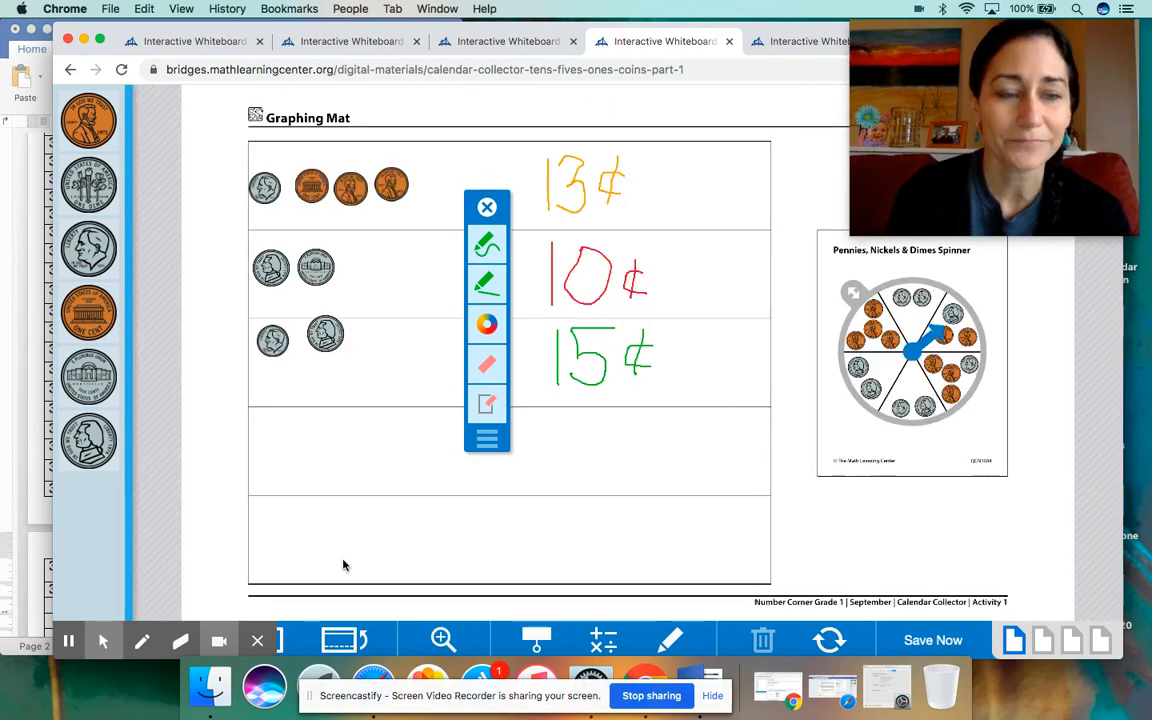
mouse_move(88, 390)
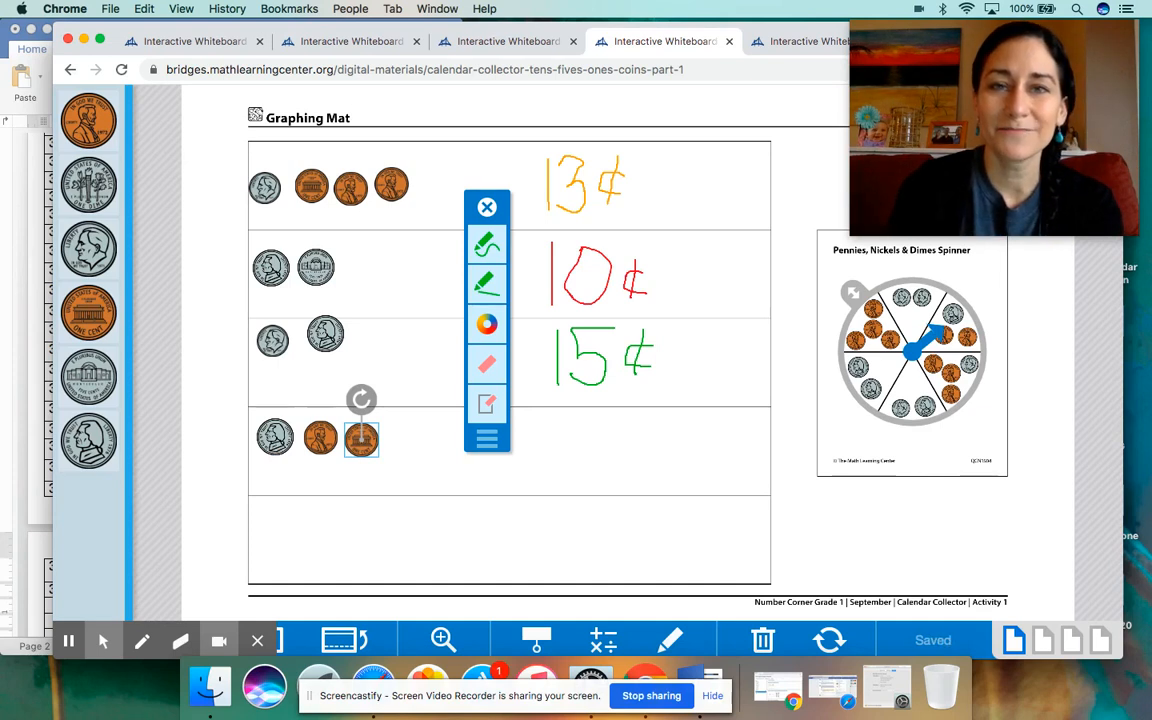
mouse_move(336, 462)
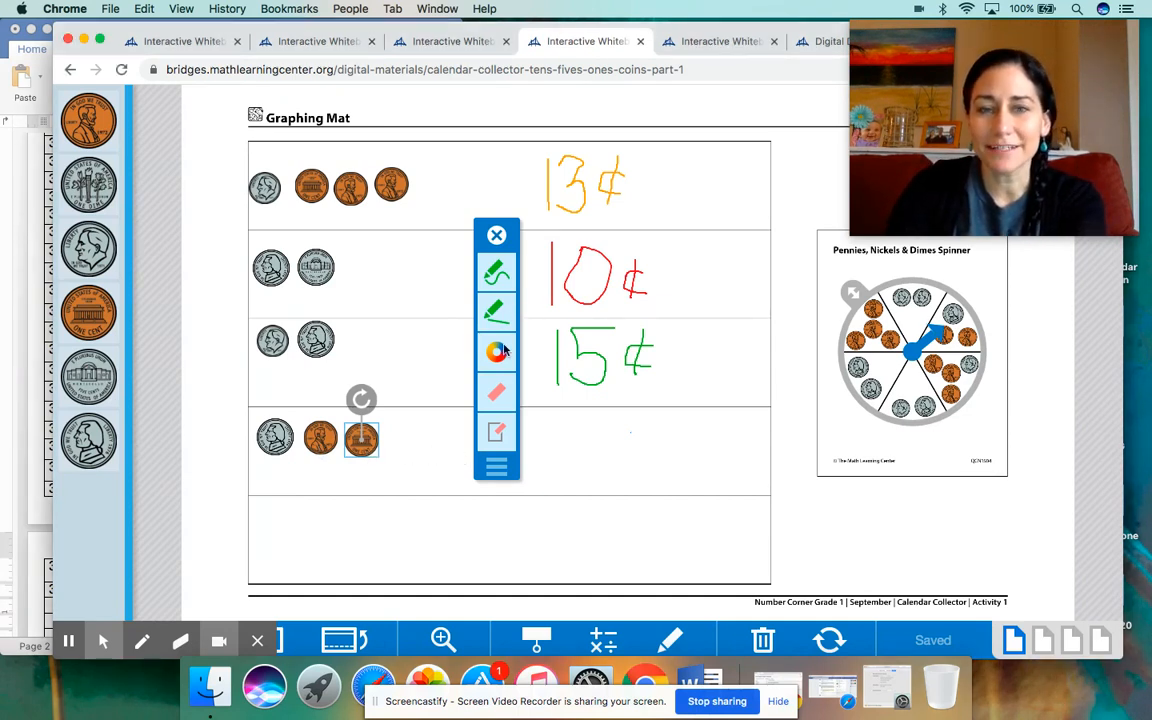
Handwrite a blue 7¢ total beside the coins in row four.
left_click(497, 351)
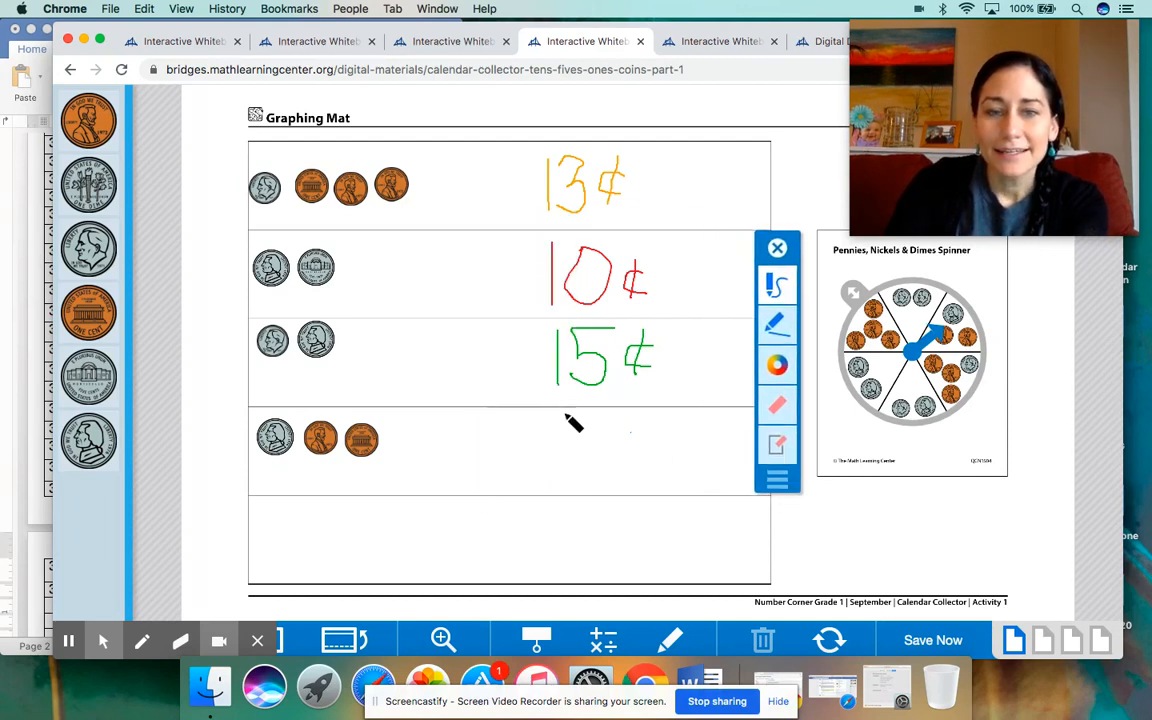
left_click_drag(560, 420, 600, 475)
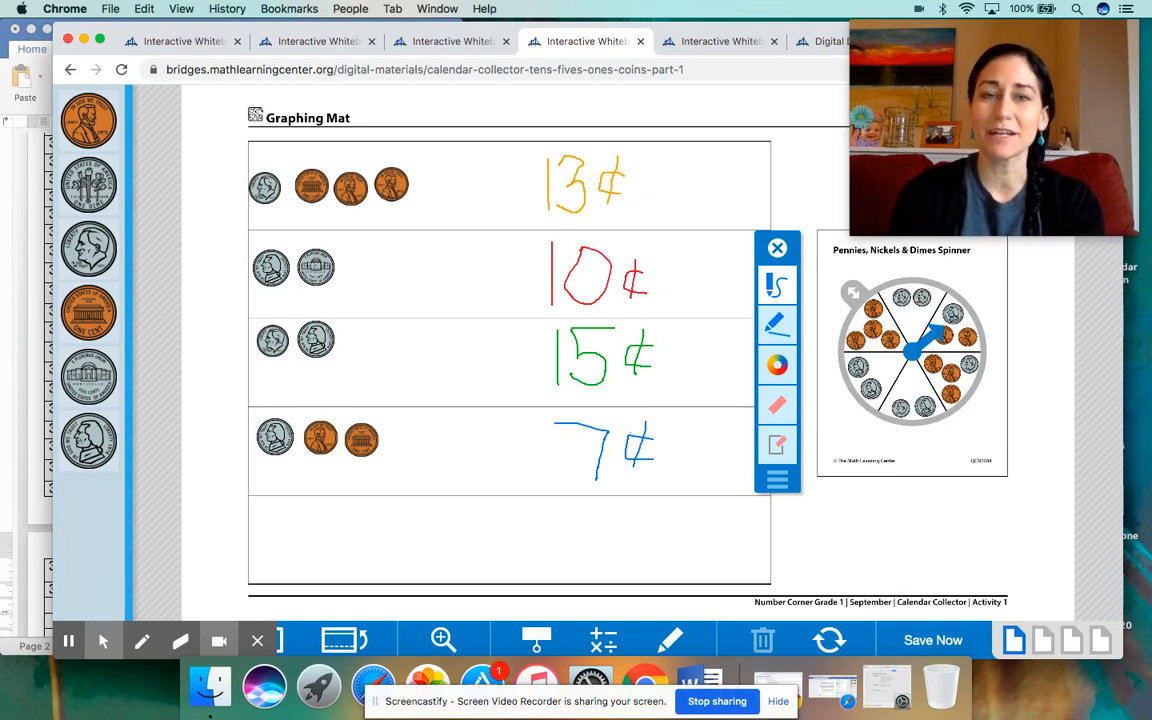
left_click(932, 640)
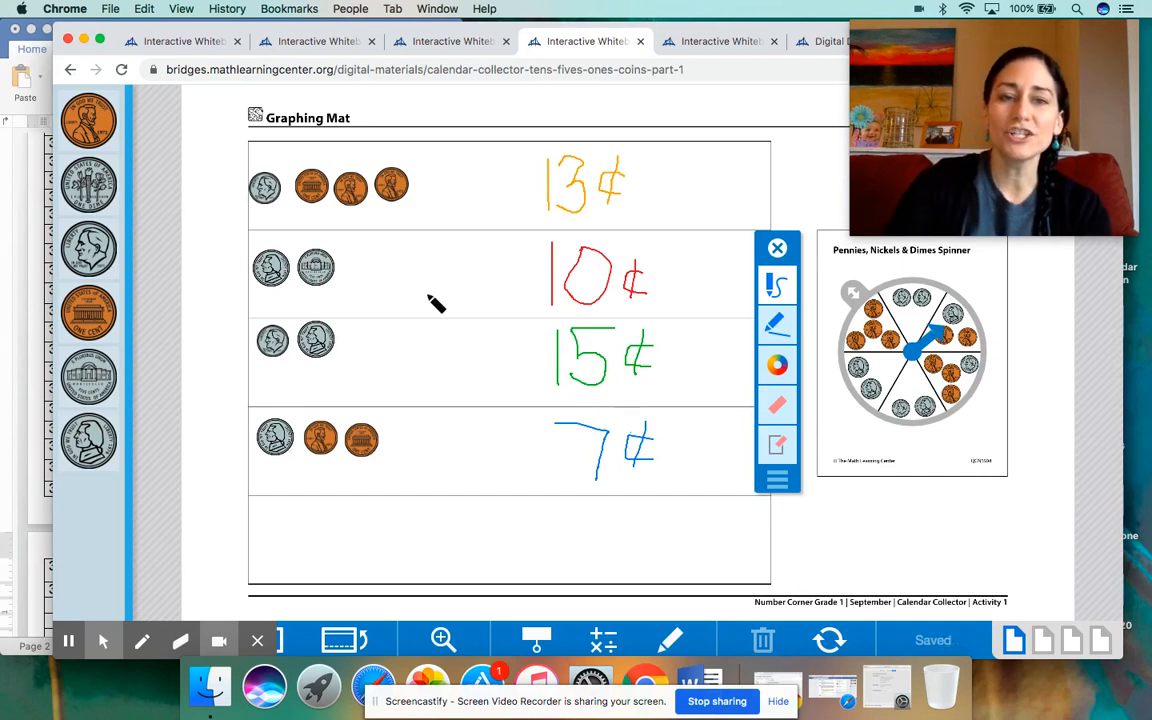
mouse_move(442, 358)
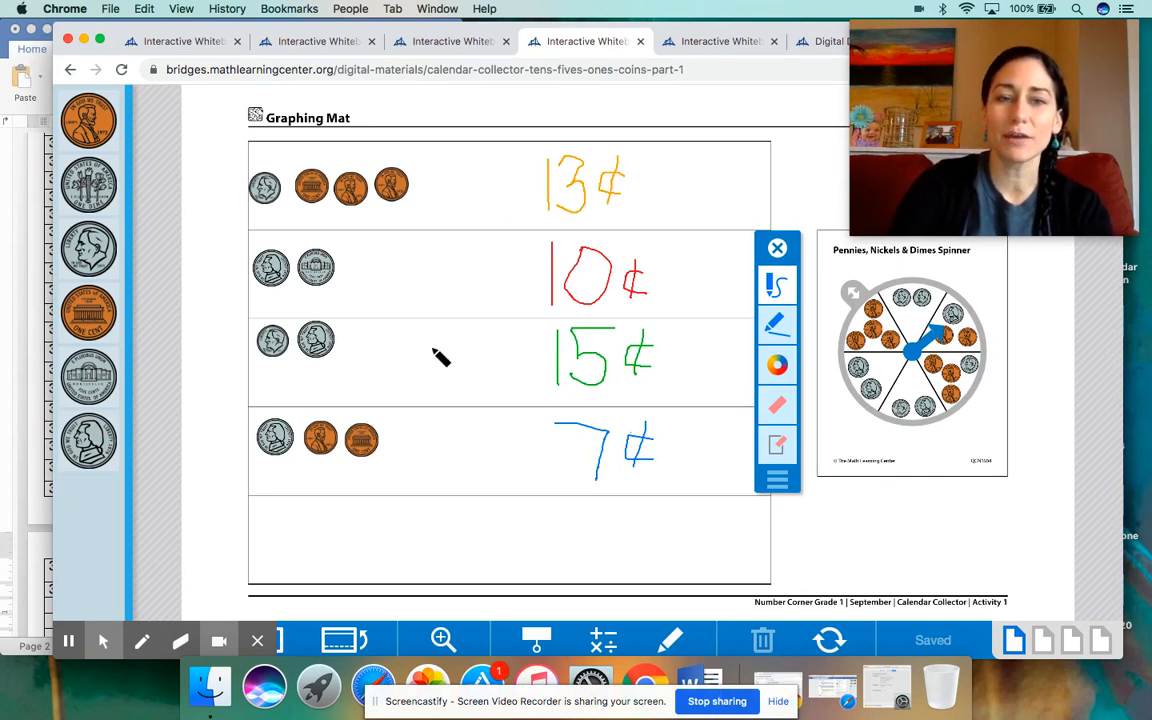
mouse_move(570, 480)
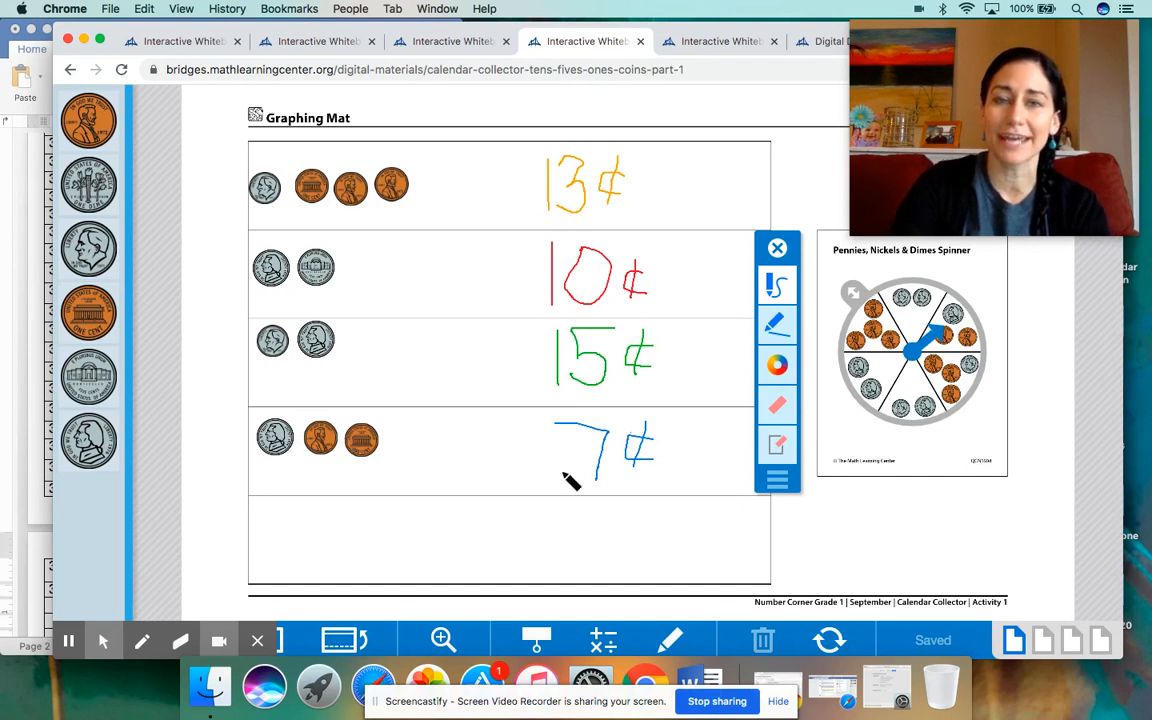